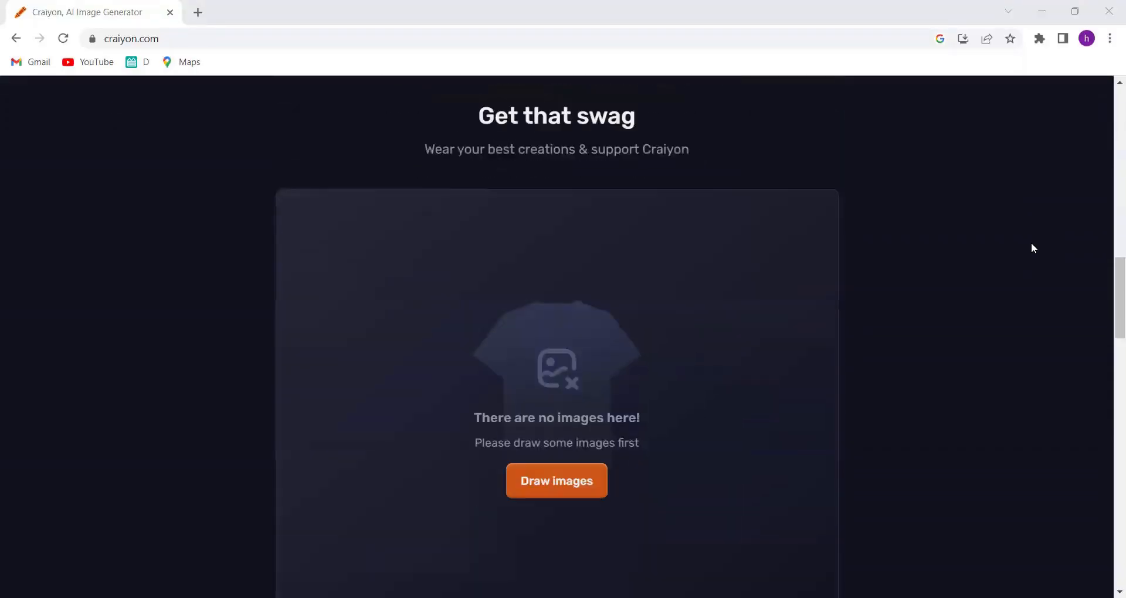
# - Generate images for 'A futuristic city skyline illuminated by neon lights.'
pyautogui.scroll(-3)
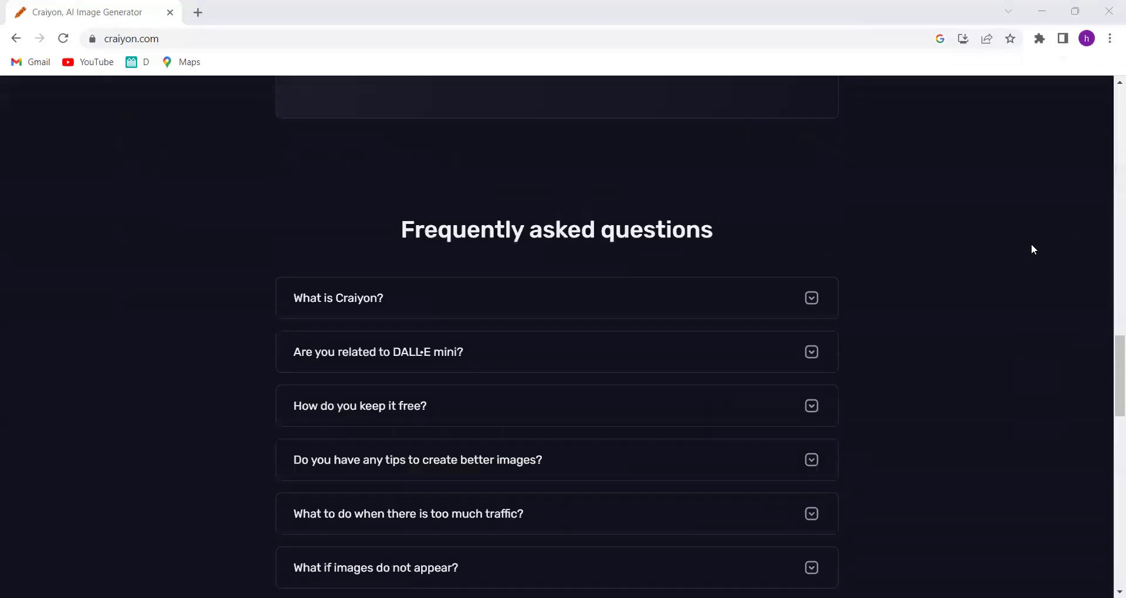
pyautogui.scroll(3)
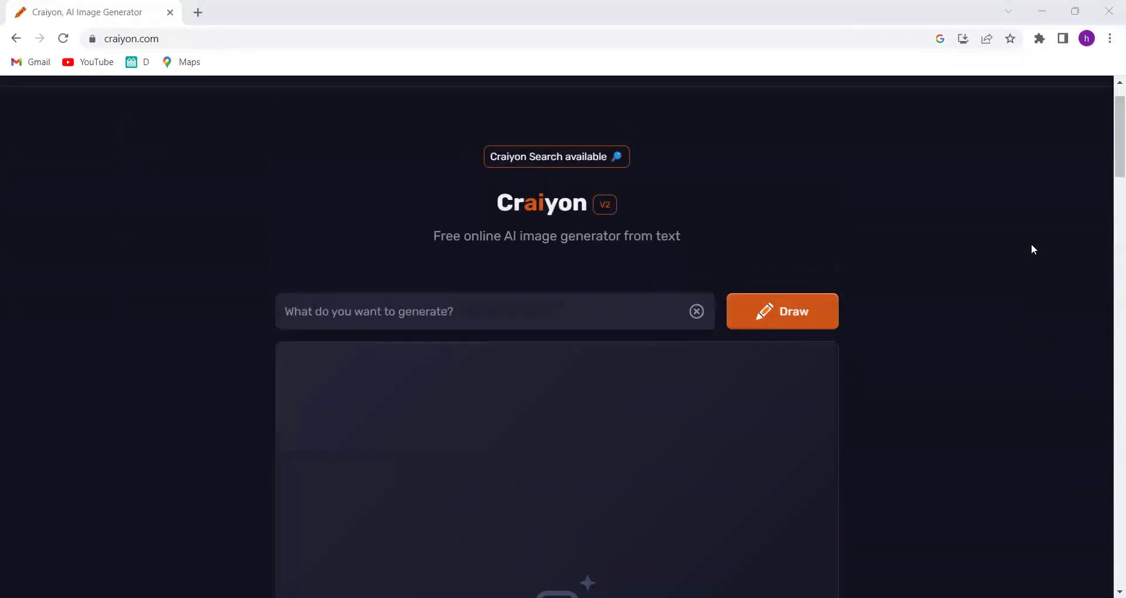
pyautogui.write('A futuristic city skyline illuminated by neon lights.')
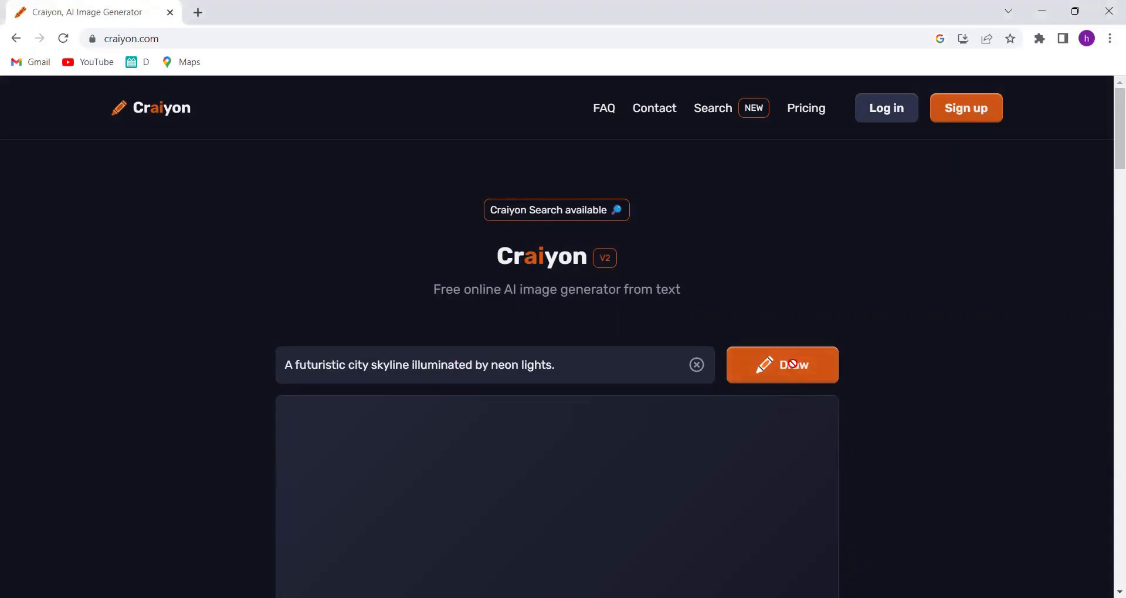
pyautogui.click(783, 364)
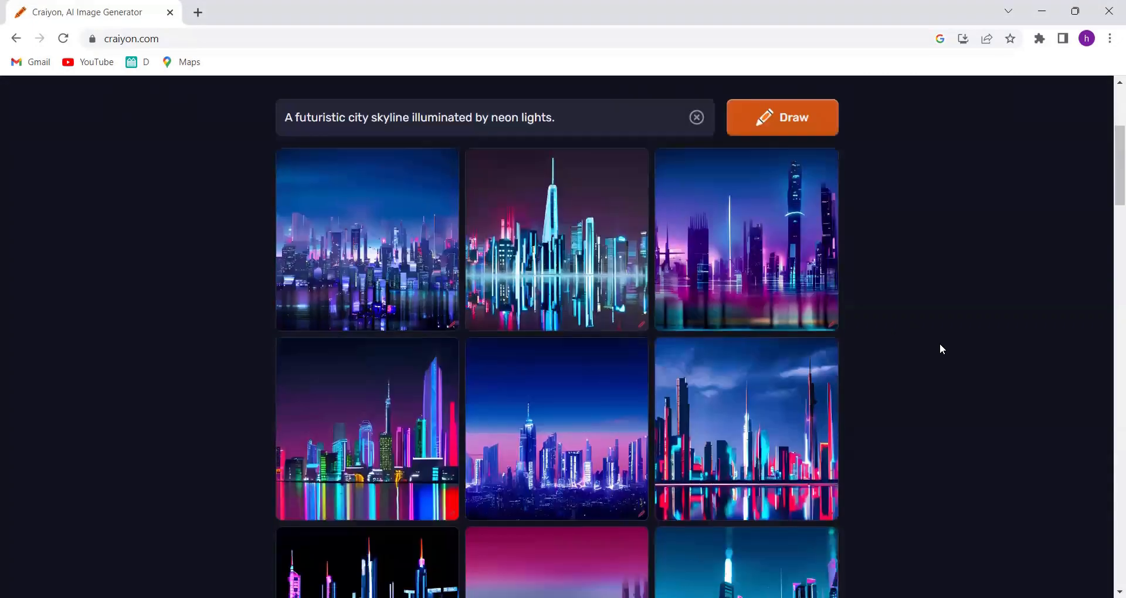
# - Browse the neon skyline results one by one in the enlarged view
pyautogui.scroll(-3)
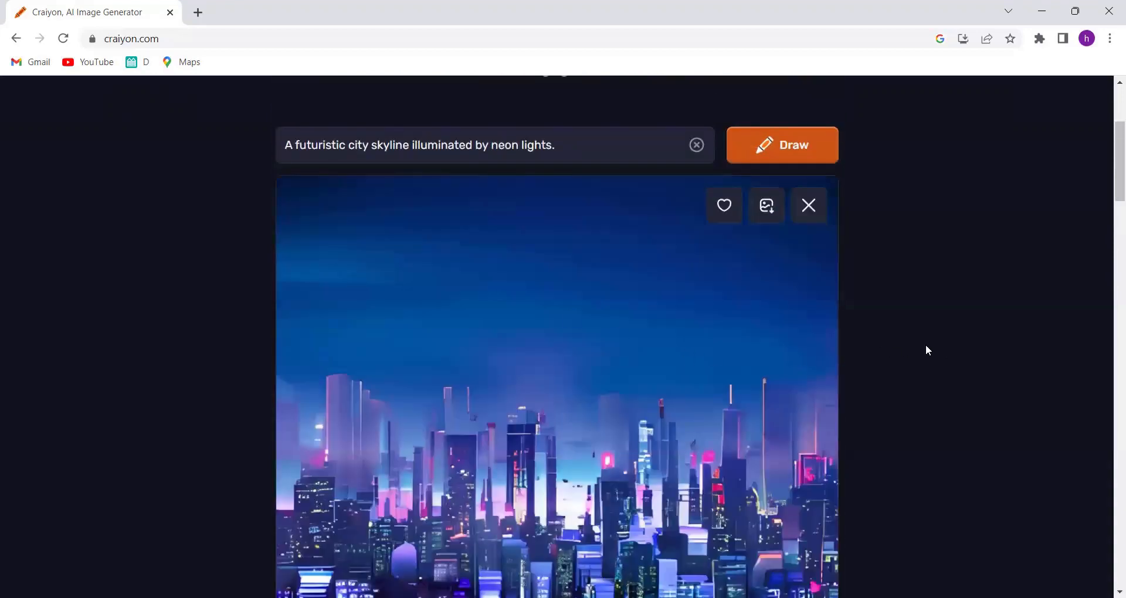
pyautogui.scroll(-3)
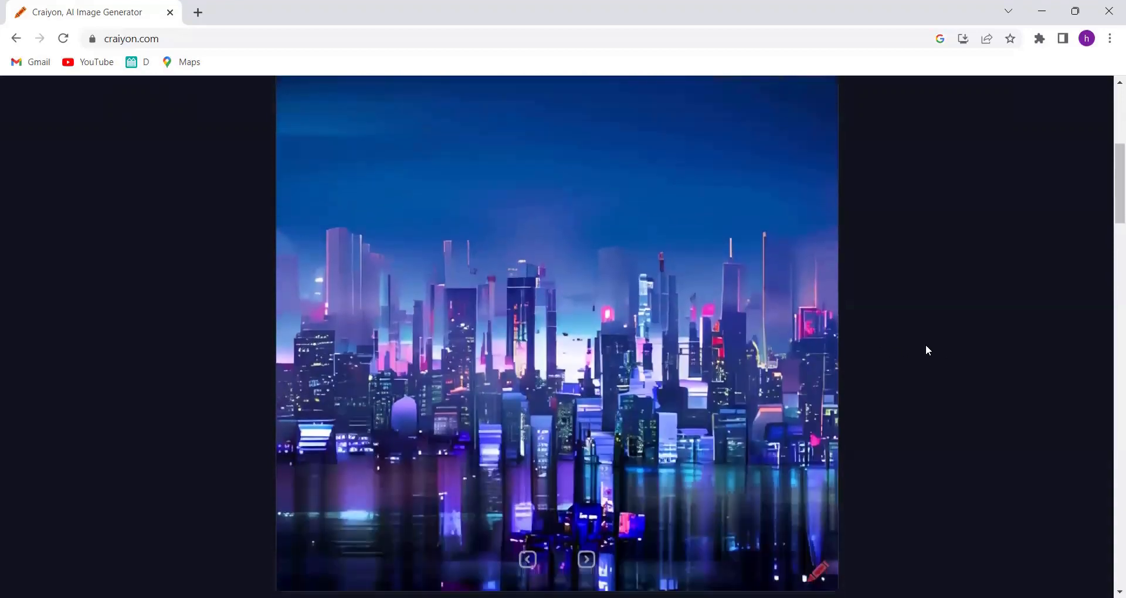
pyautogui.click(587, 560)
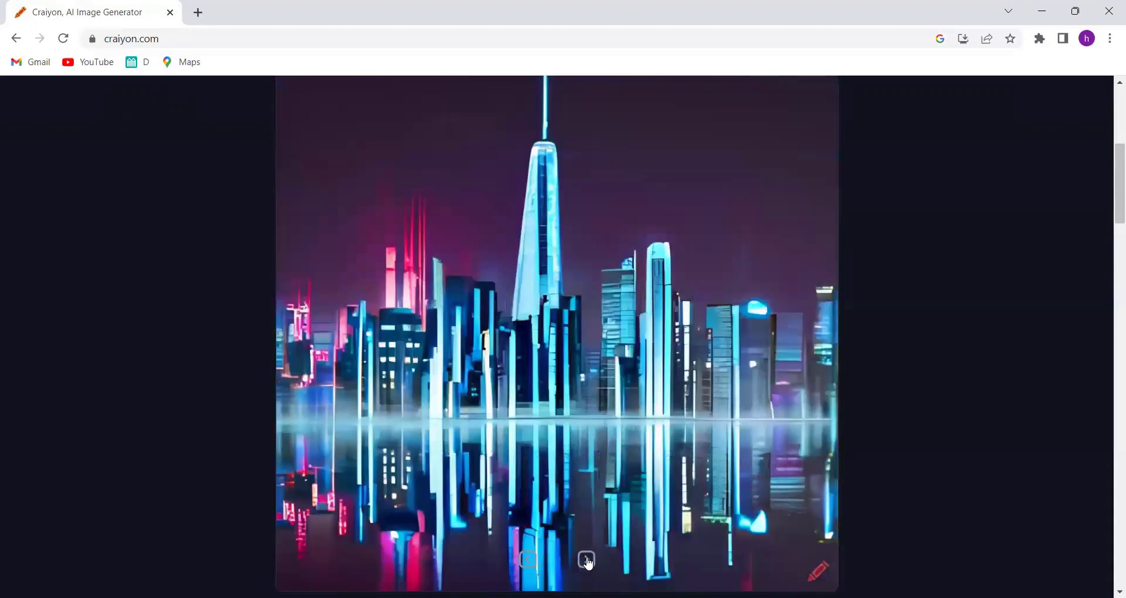
pyautogui.click(587, 561)
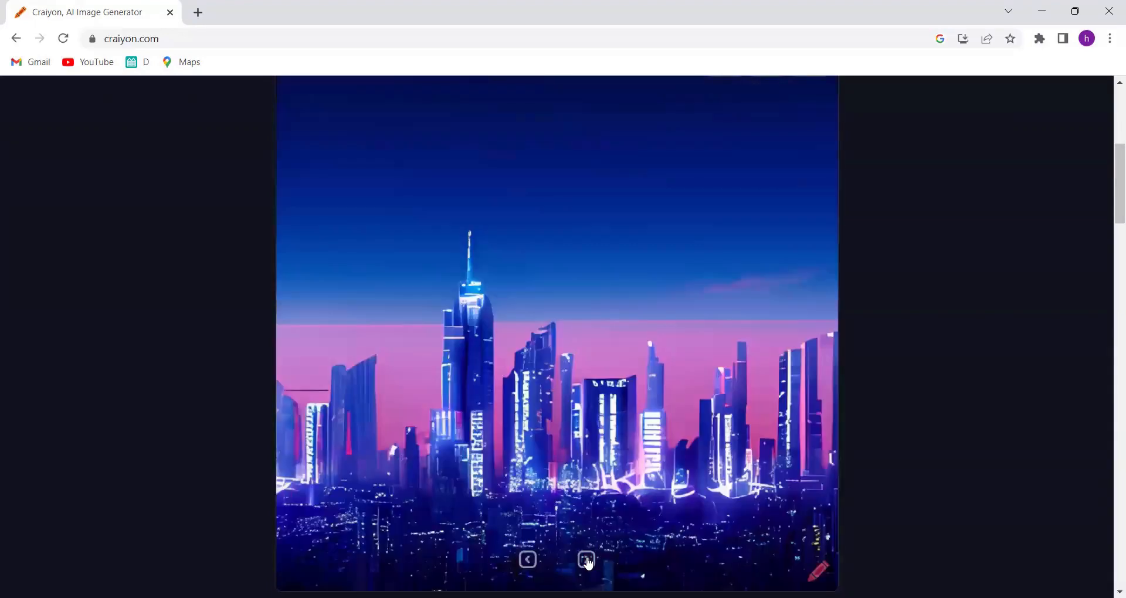
pyautogui.click(587, 561)
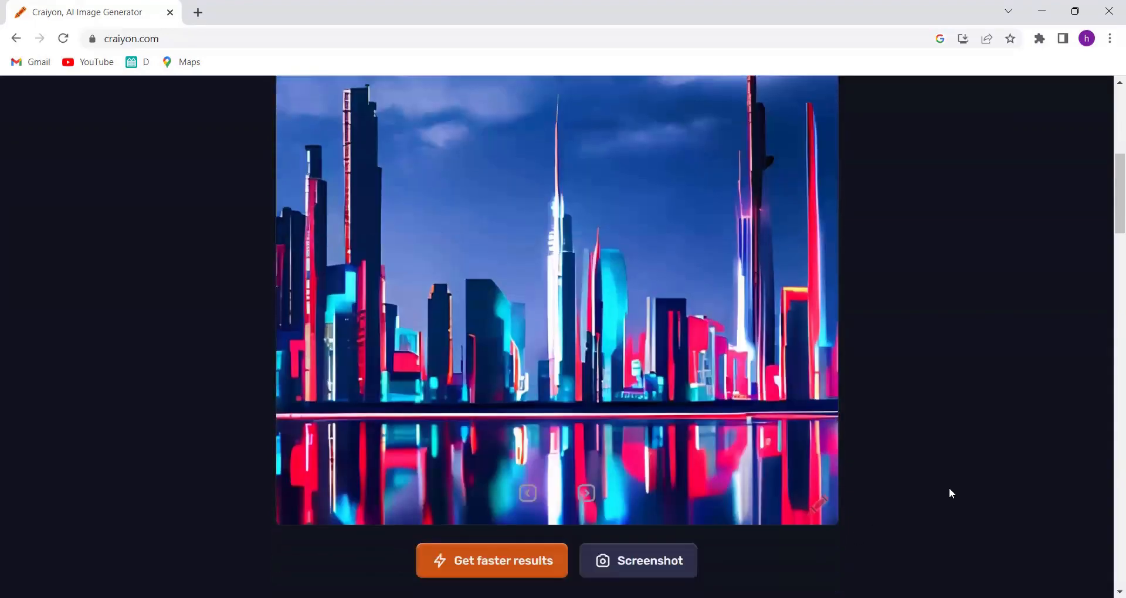
pyautogui.scroll(-3)
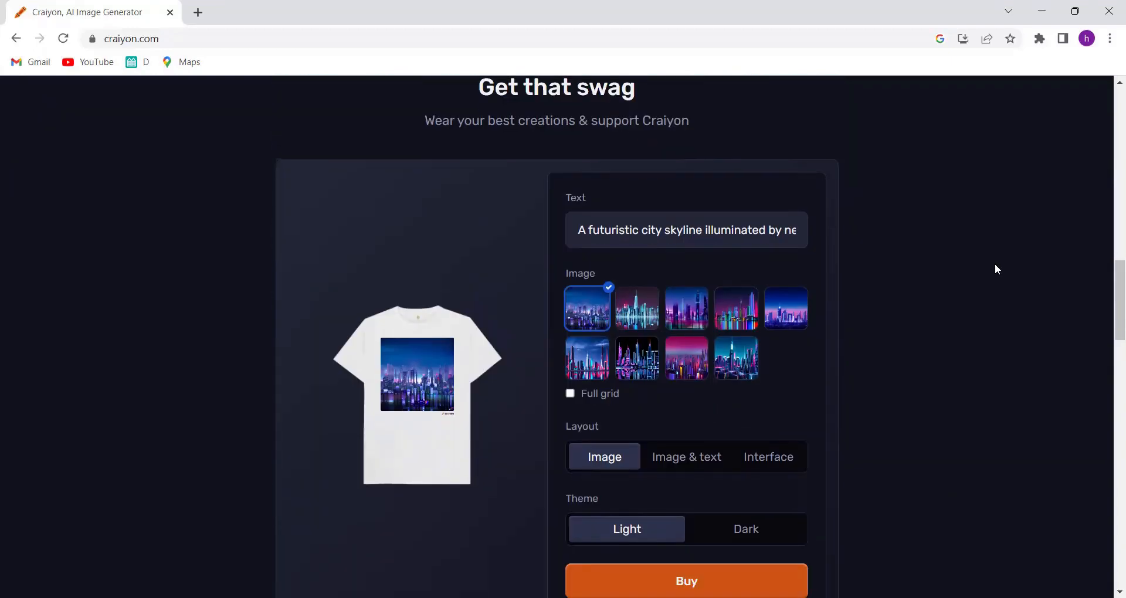
pyautogui.click(746, 529)
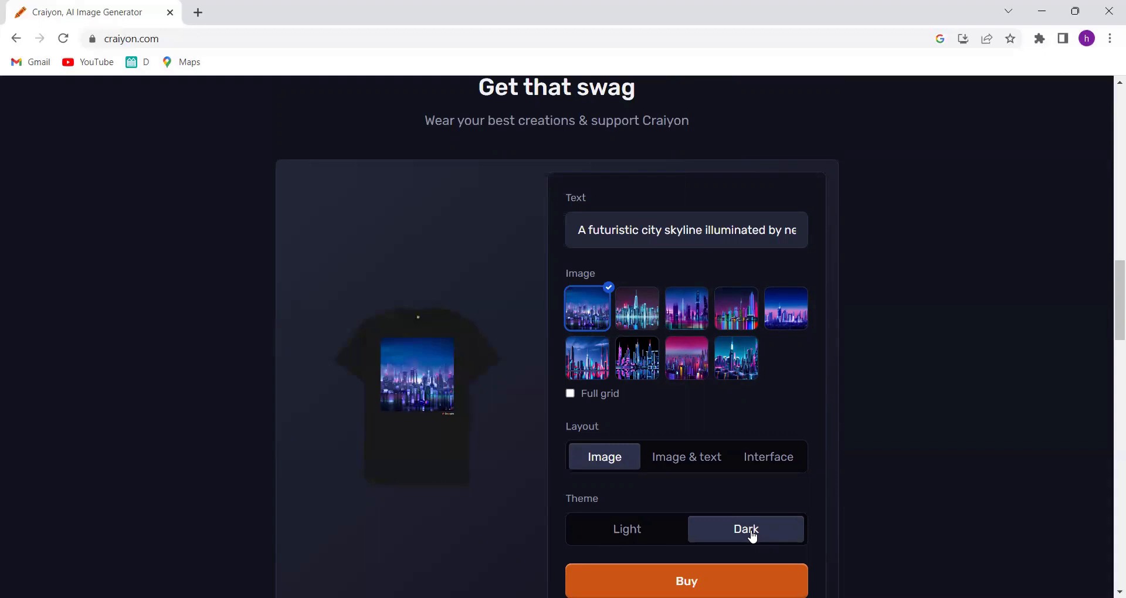
pyautogui.click(627, 529)
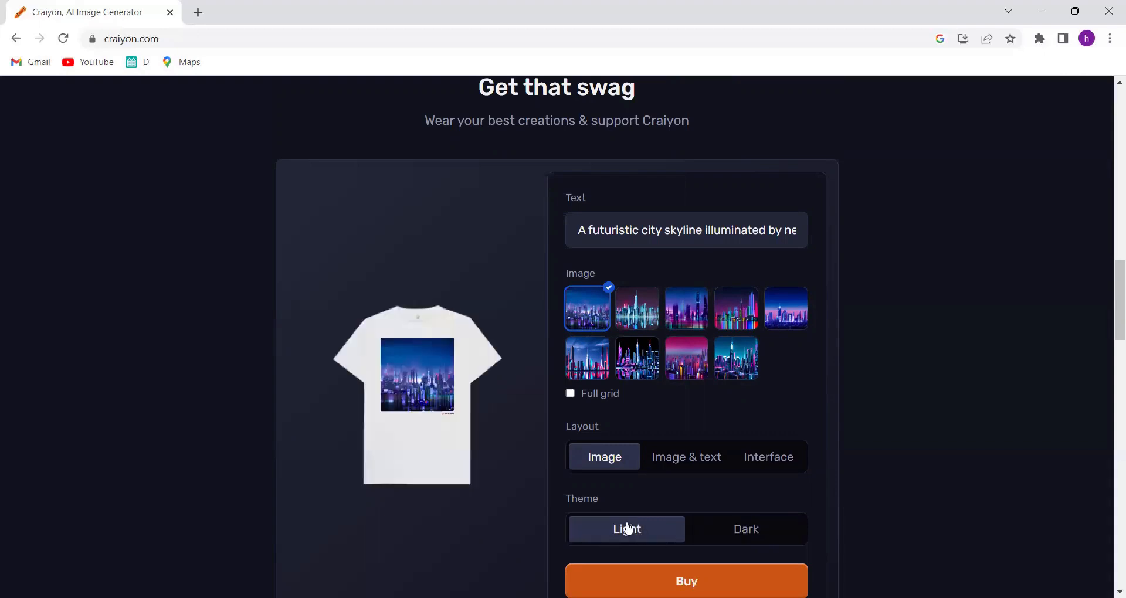
pyautogui.click(636, 309)
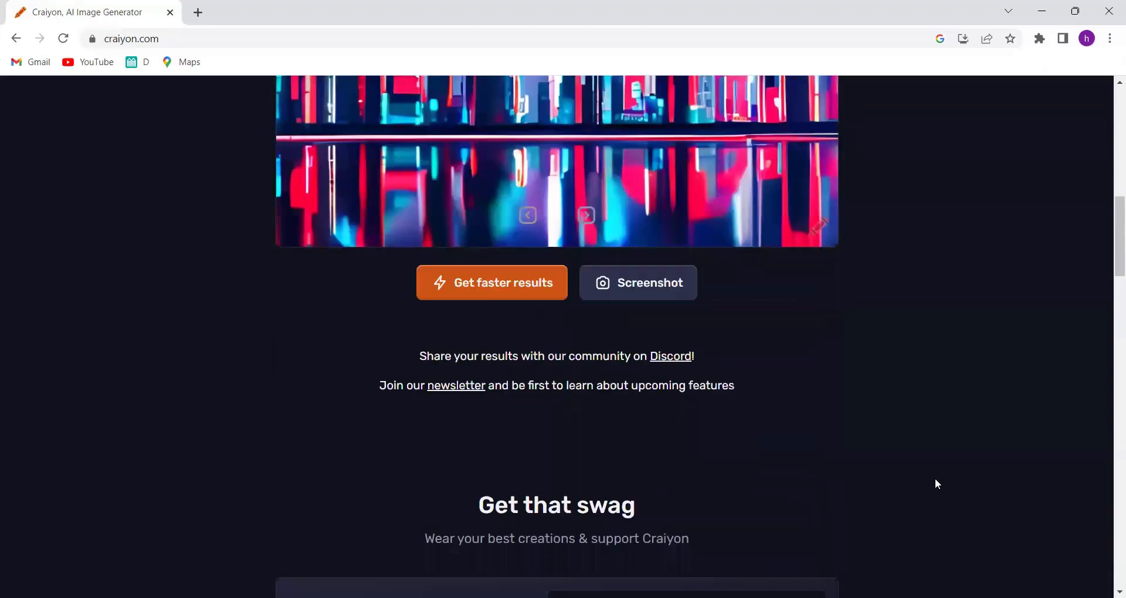
# - Enlarge the first sunset-over-mountain-lake image from the grid
pyautogui.scroll(3)
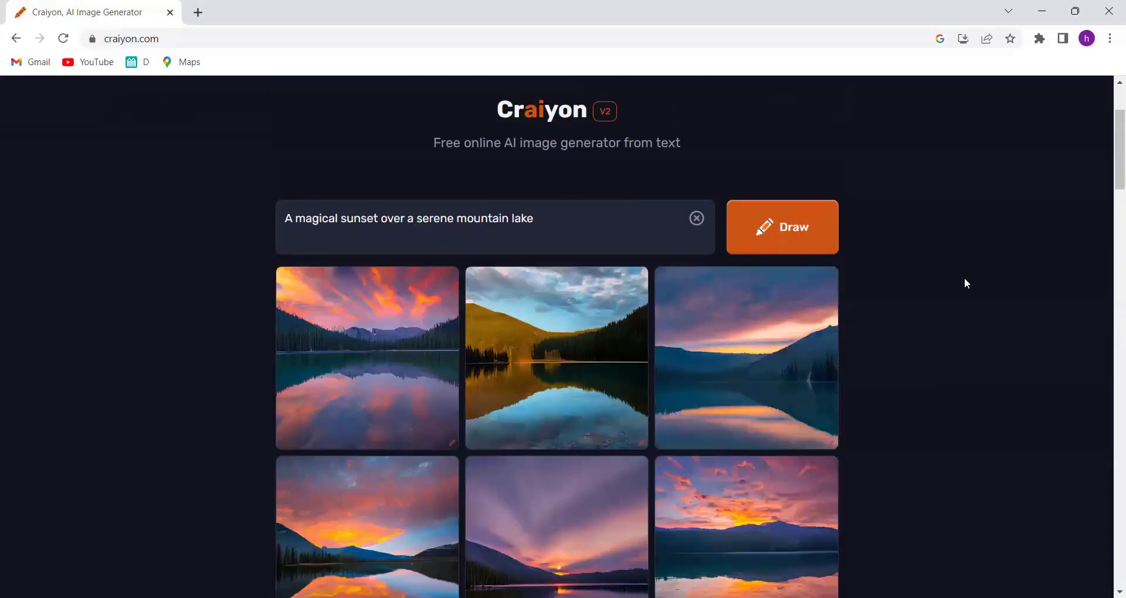
pyautogui.scroll(-3)
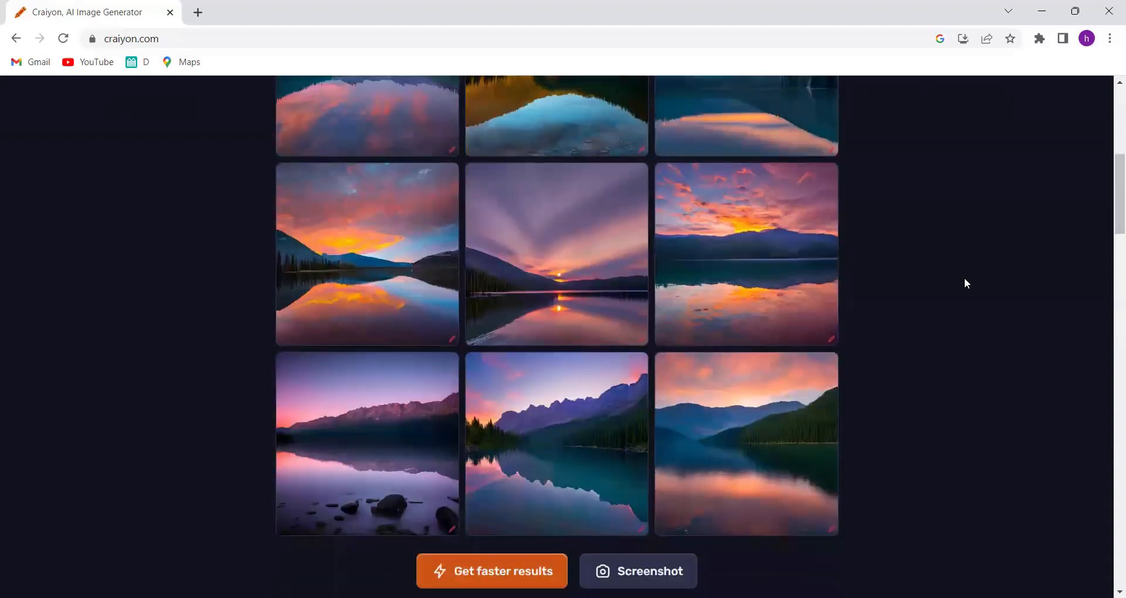
pyautogui.click(556, 255)
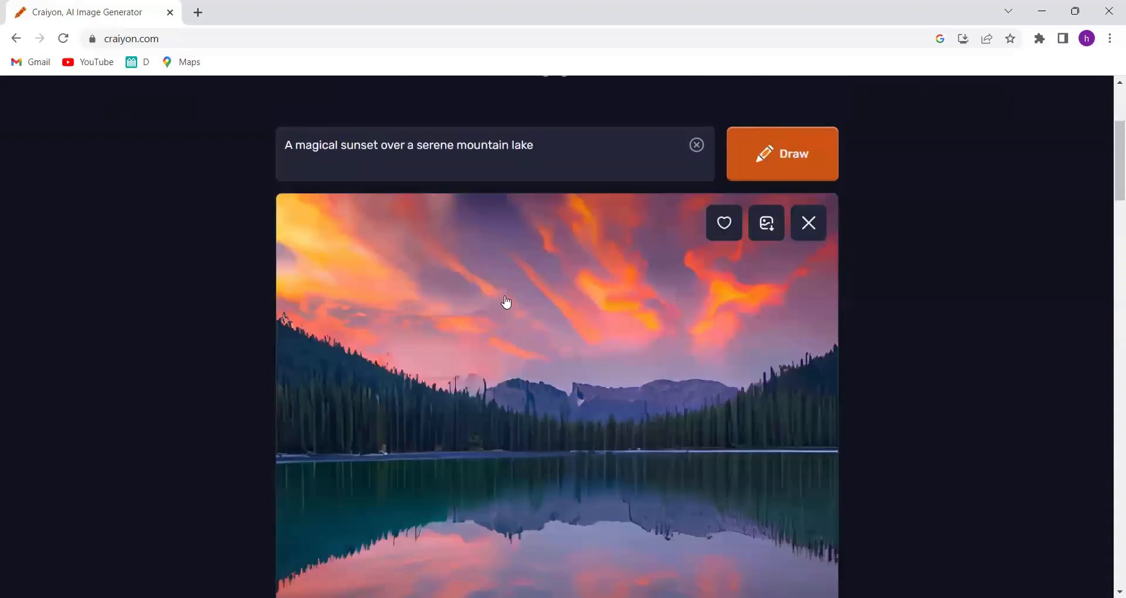
# - View another lake image, then close the enlarged view back to the grid
pyautogui.scroll(-3)
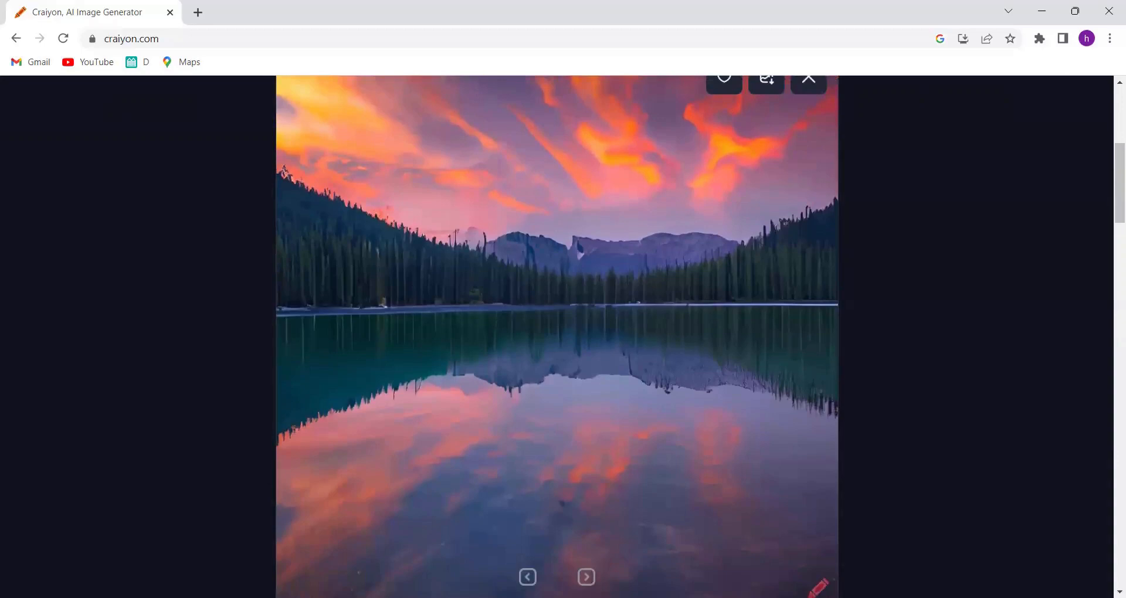
pyautogui.click(587, 577)
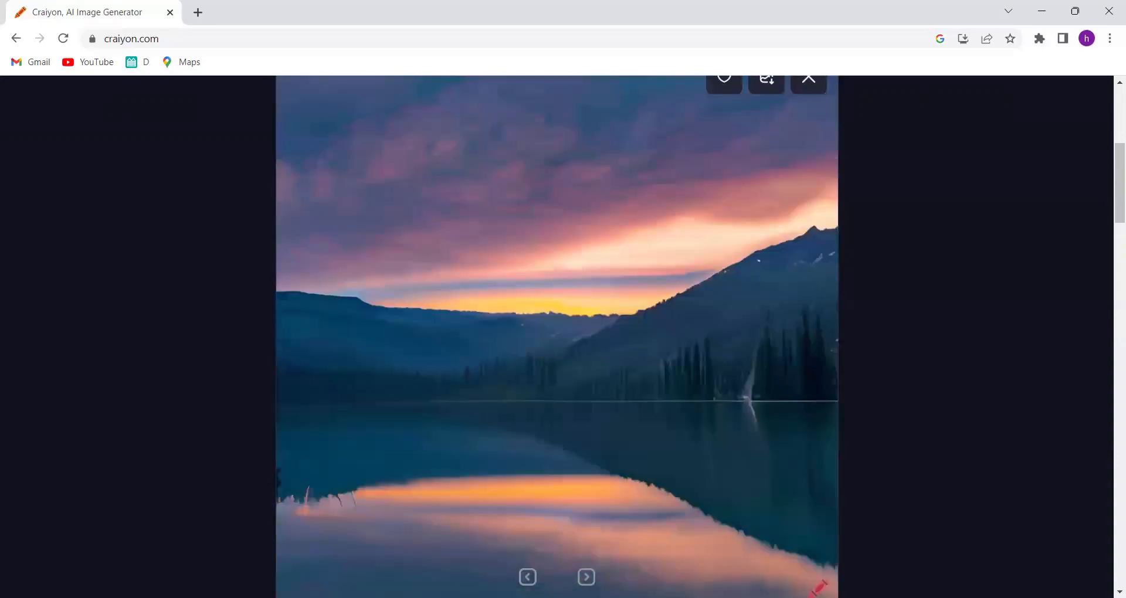
pyautogui.click(808, 78)
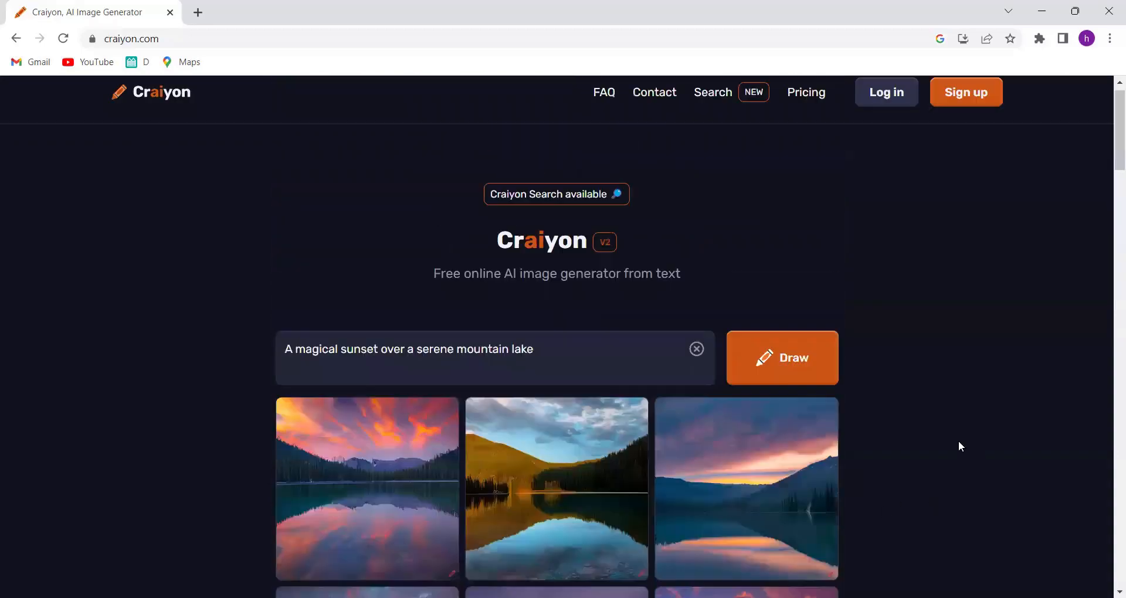
# - Generate images for 'A surreal landscape with floating islands and cascading waterfalls.'
pyautogui.write('A surreal landscape with floating islands and cascading waterfalls.')
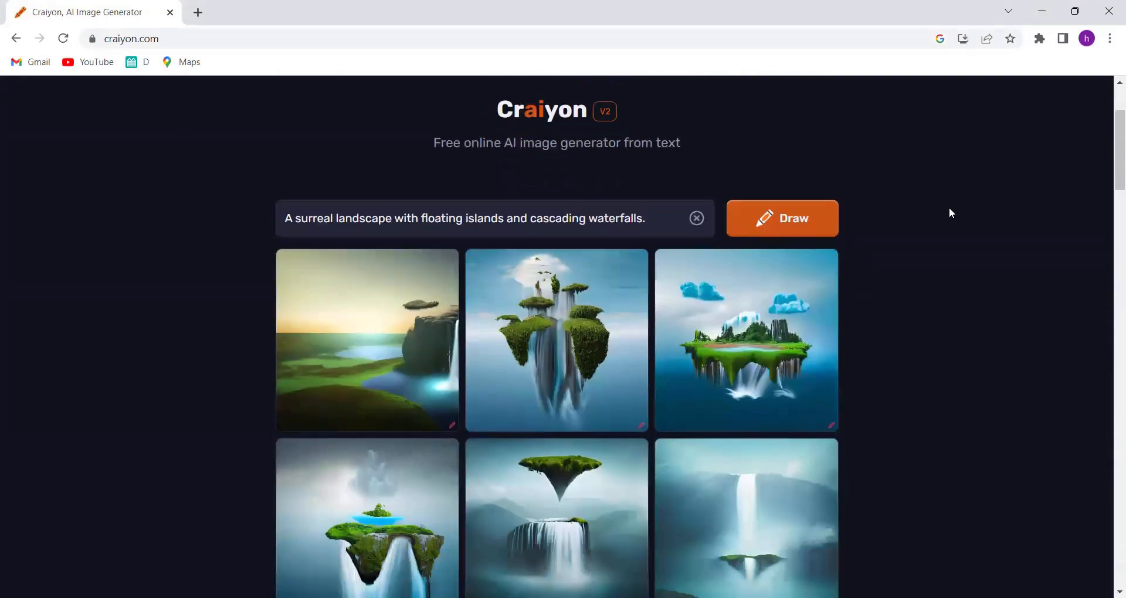
pyautogui.scroll(-3)
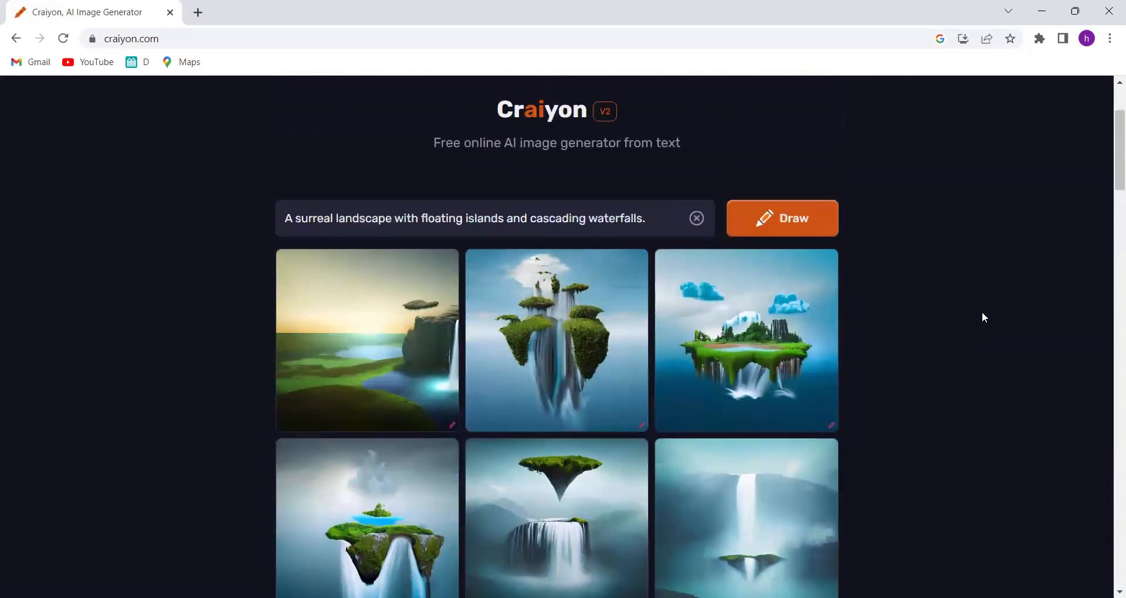
# - Enlarge the first floating-islands image and step through the next results
pyautogui.click(368, 340)
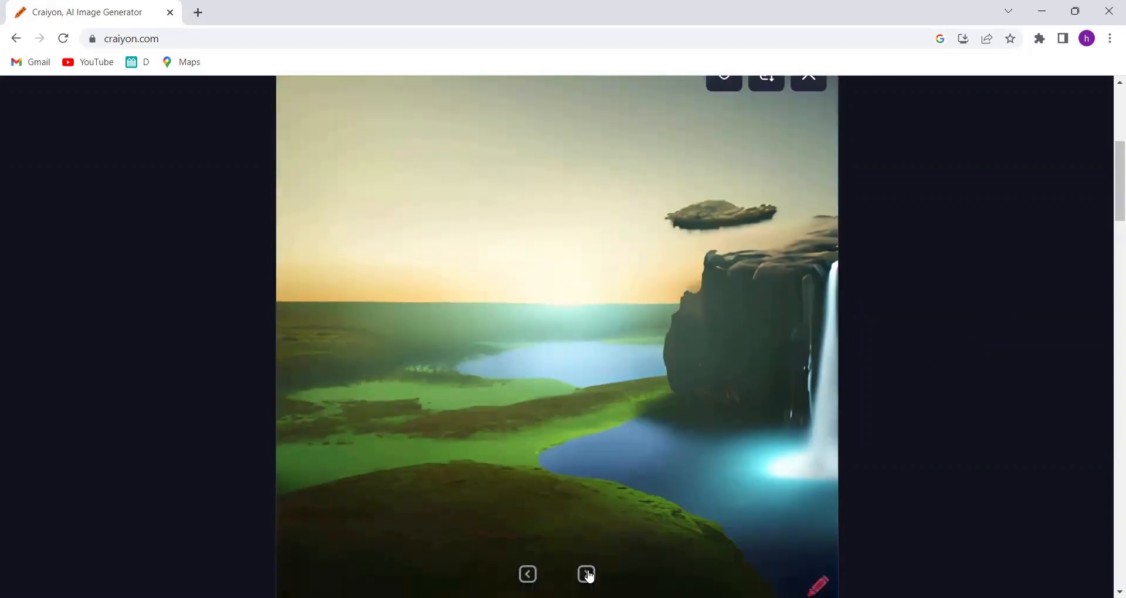
pyautogui.click(587, 573)
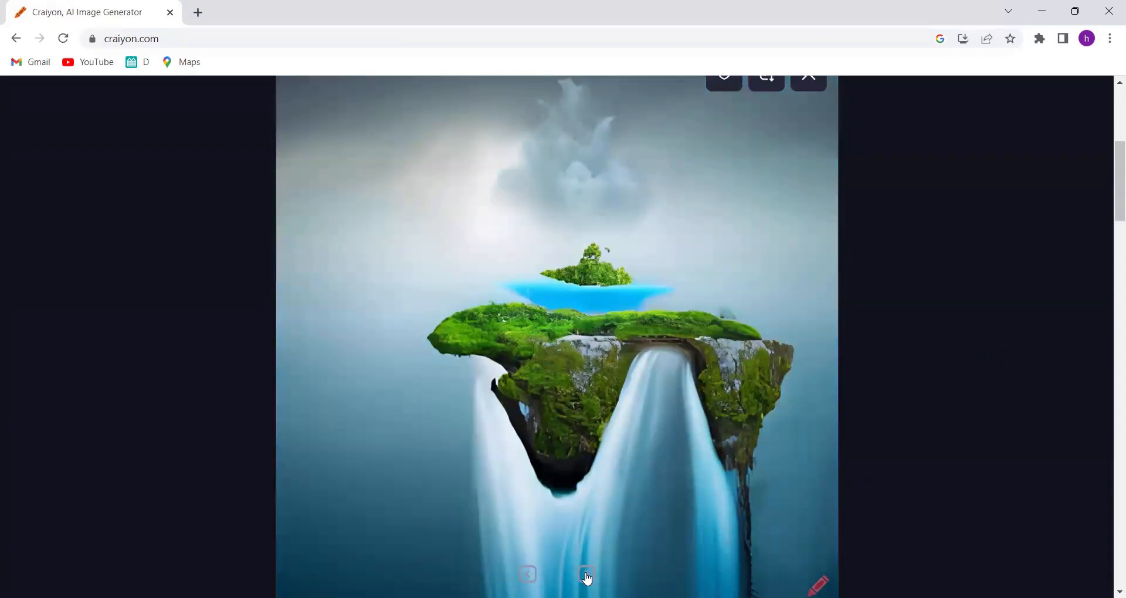
pyautogui.click(587, 574)
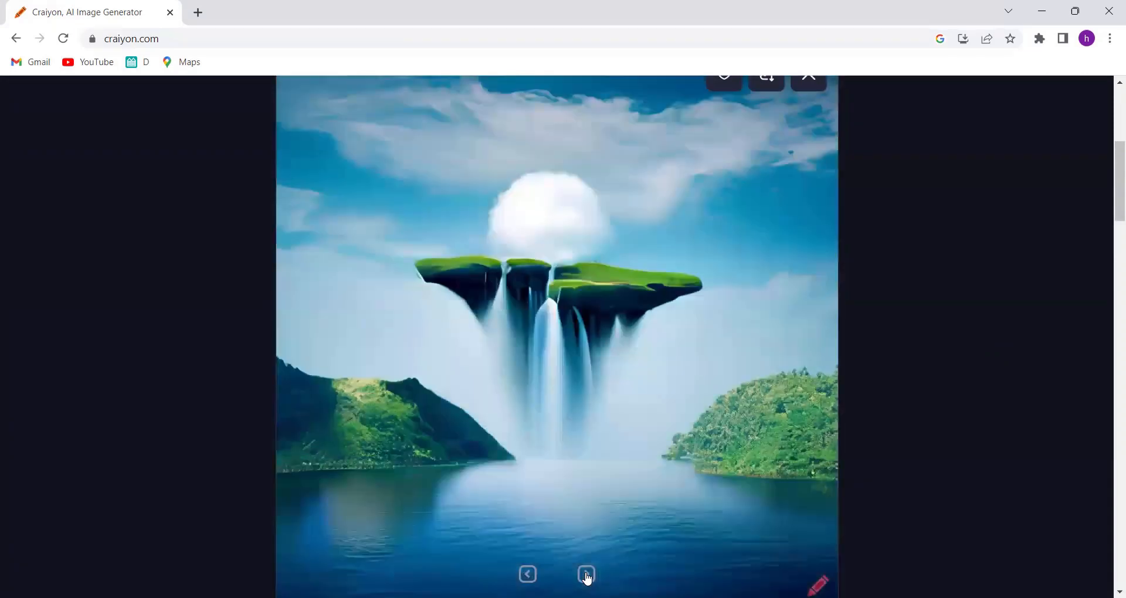